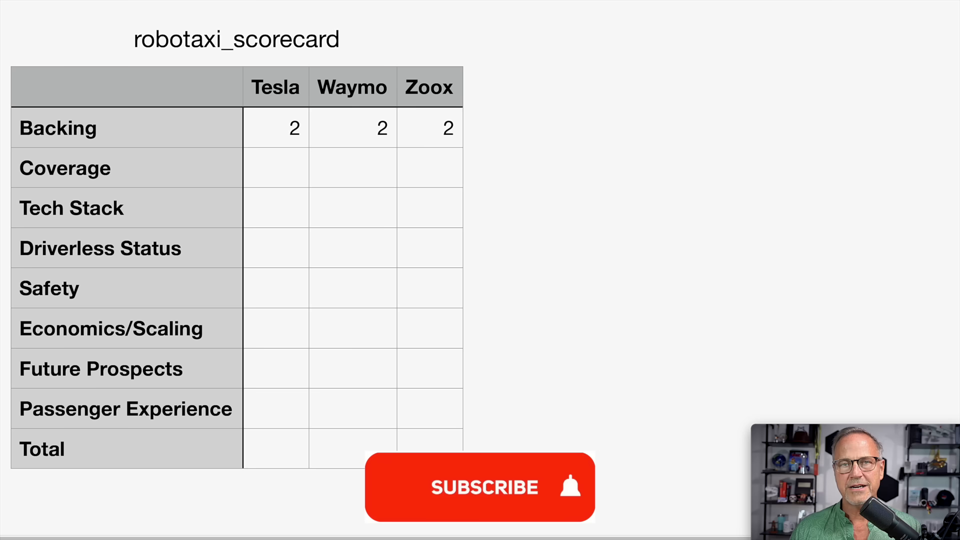
- Switch from Numbers to the browser and bring up the AGZ website homepage
left_click(479, 486)
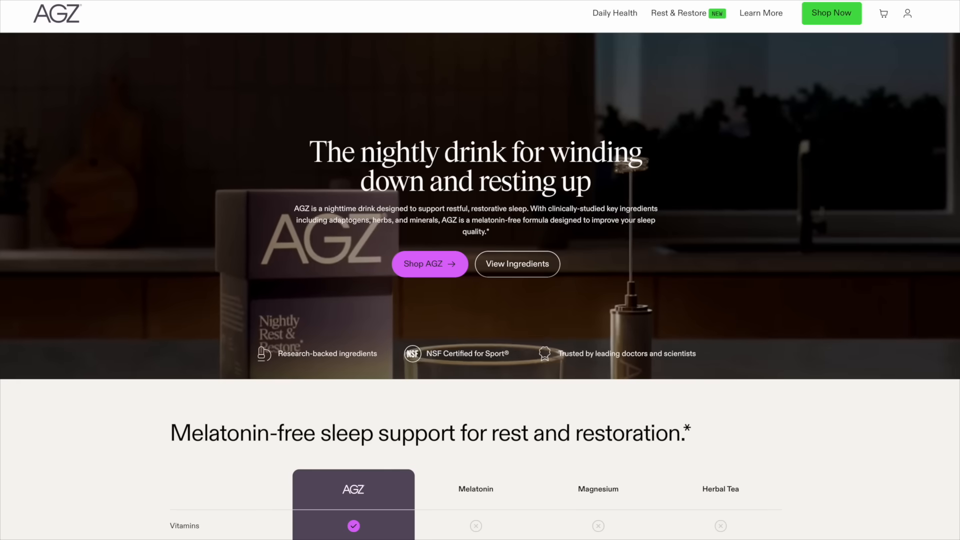
scroll("down", 3)
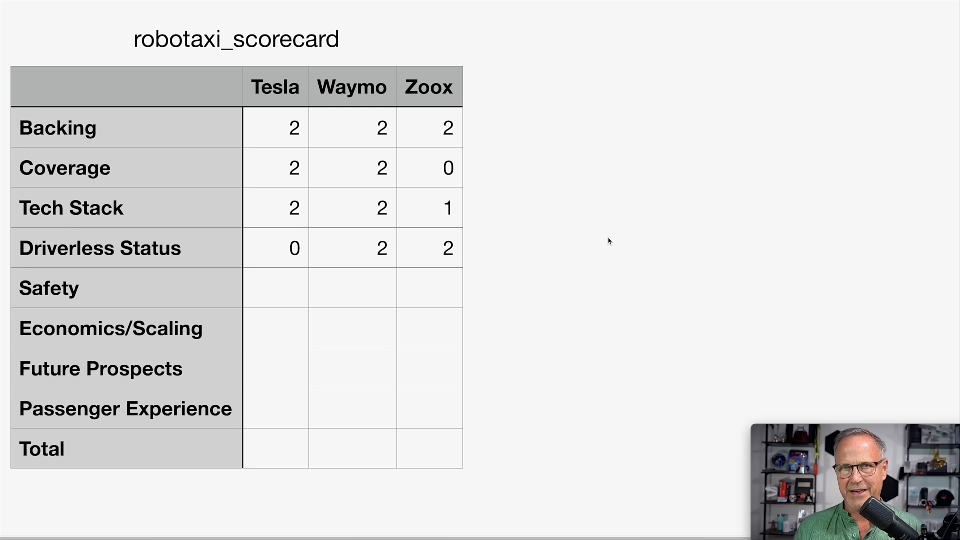
mouse_move(709, 249)
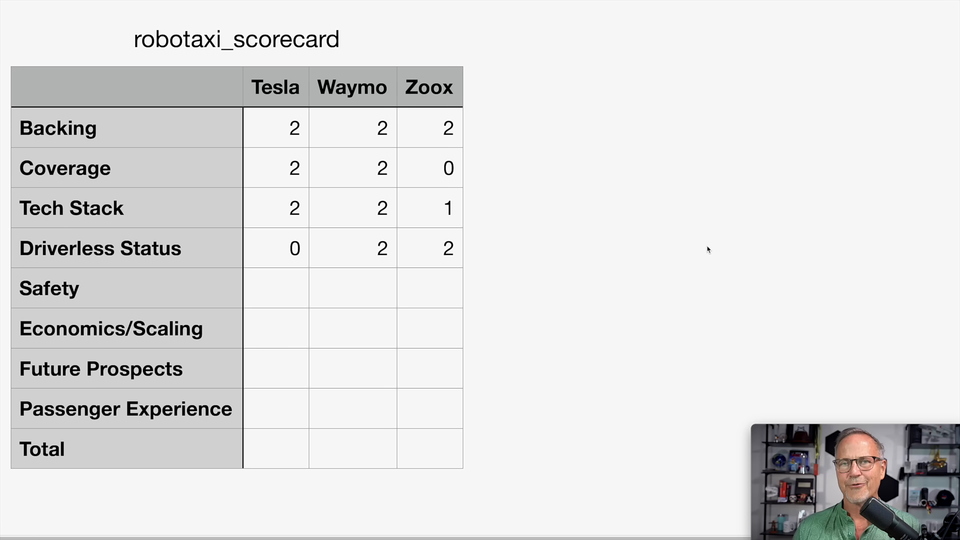
mouse_move(617, 306)
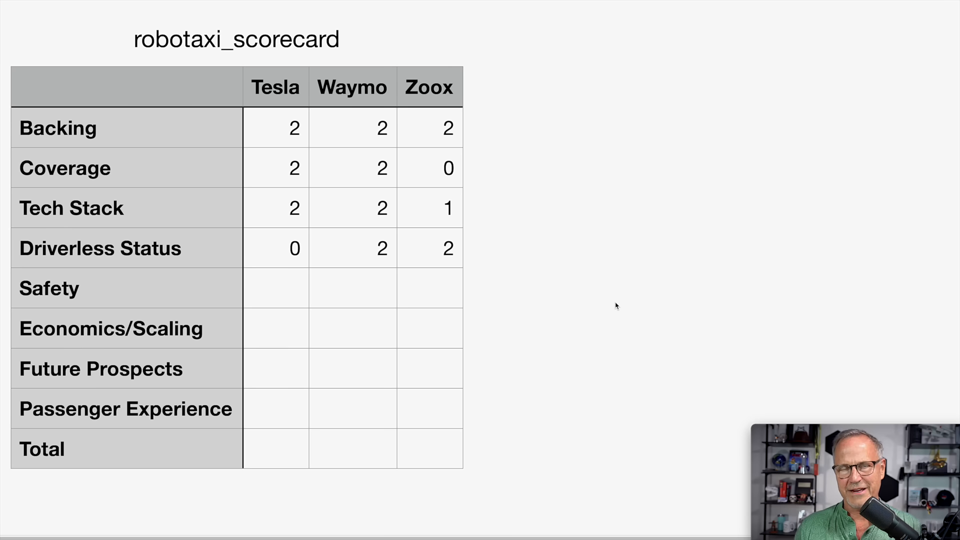